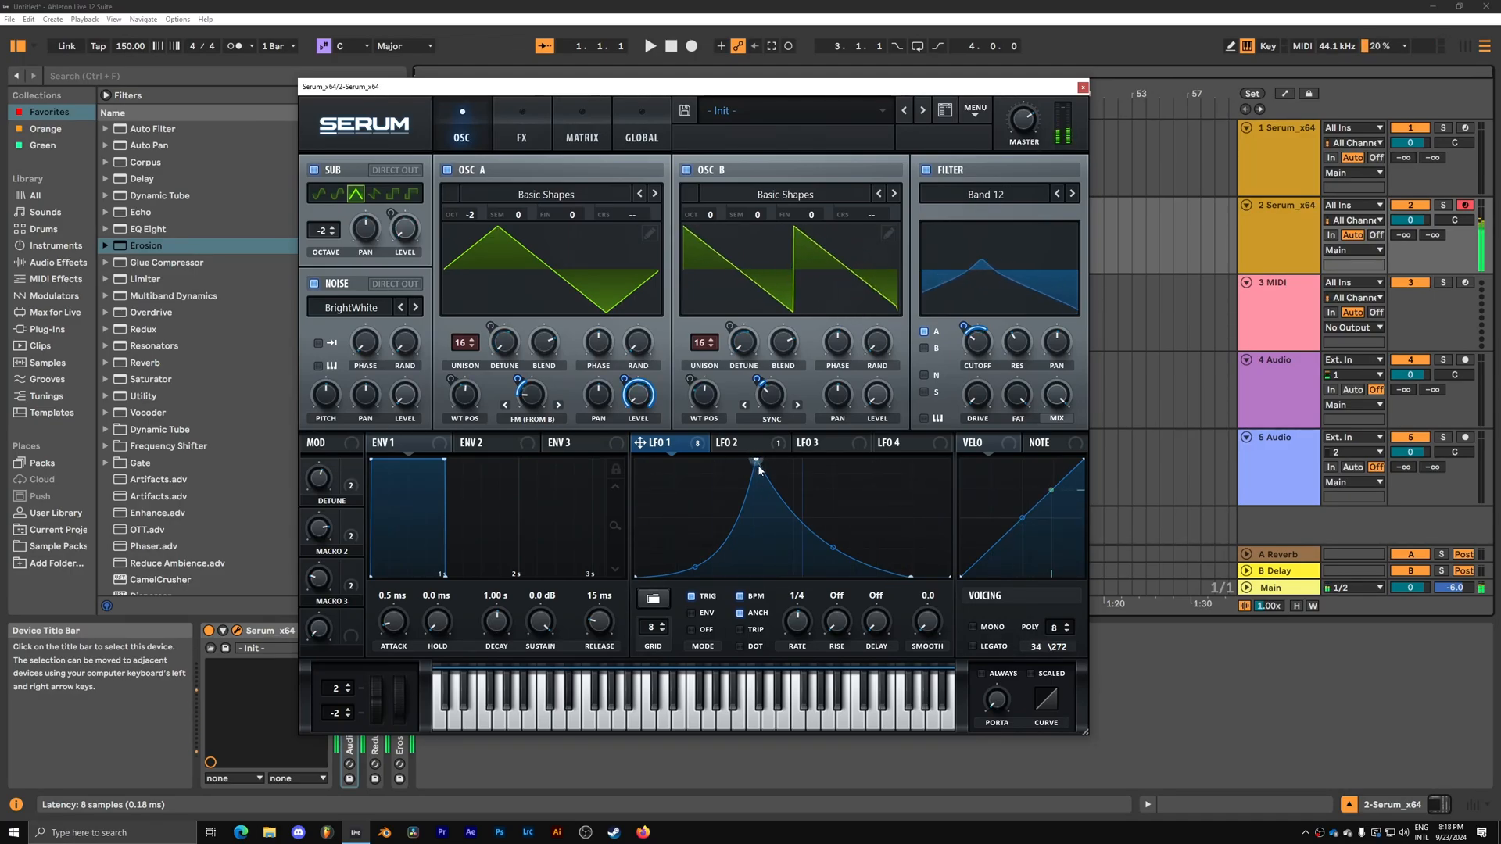
Send the SUB direct out, centre LFO 1's peak node, and show LFO 2's shape.
left_click(730, 442)
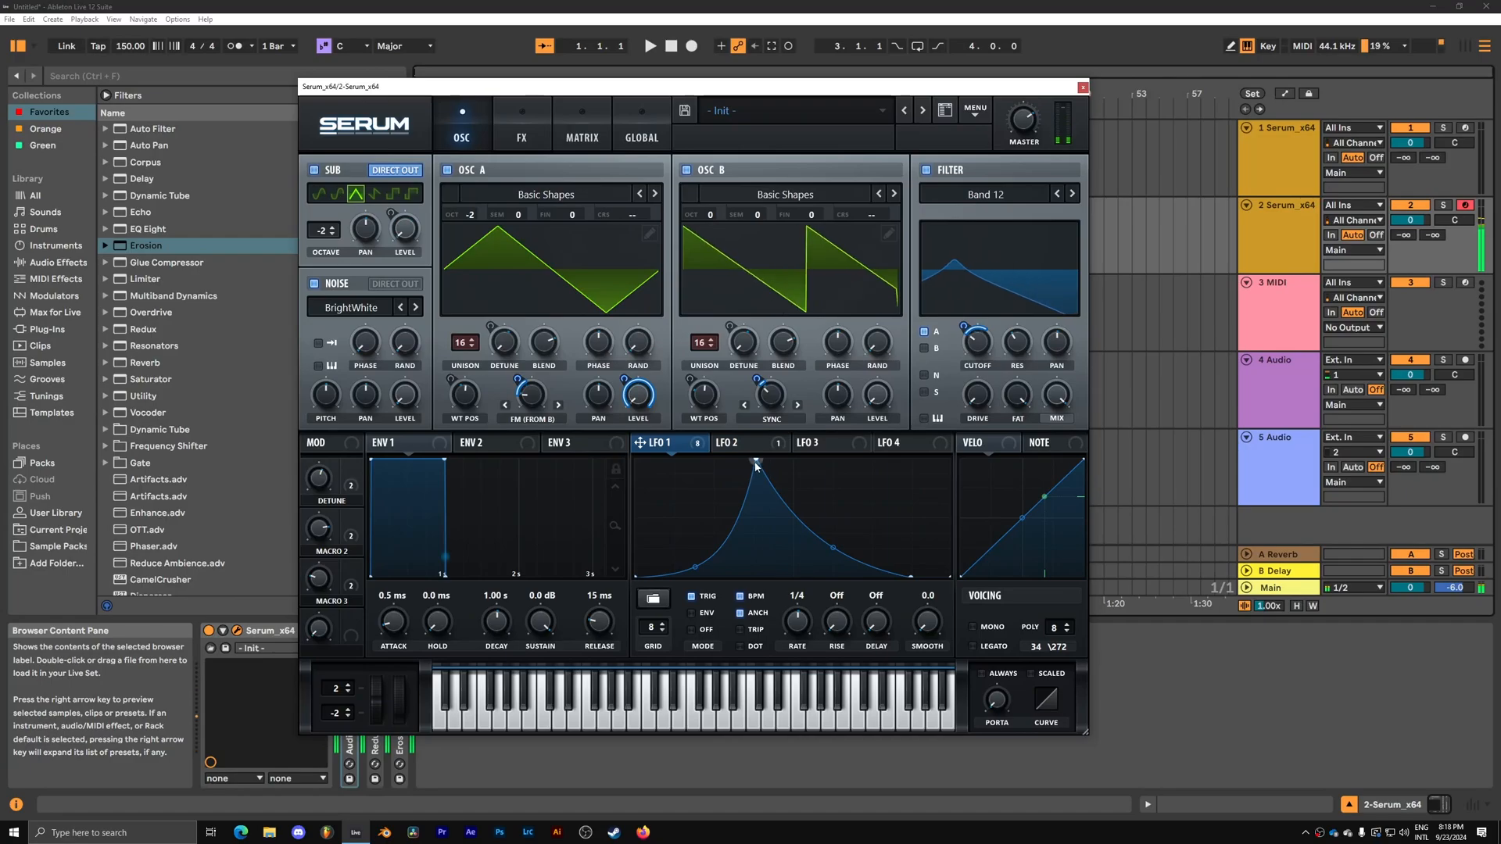
left_click_drag(757, 463, 790, 463)
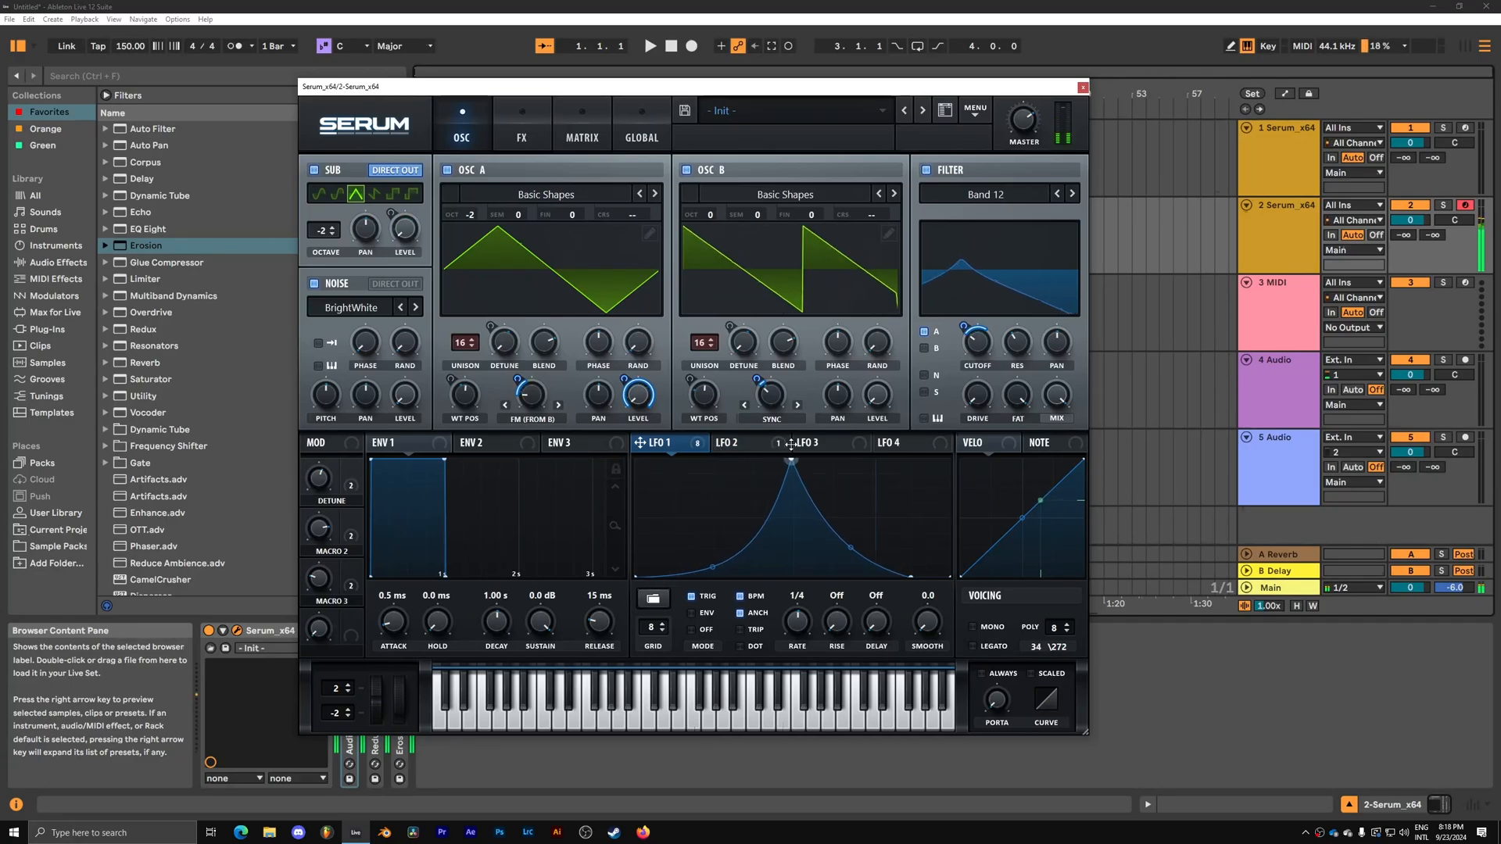
left_click(727, 442)
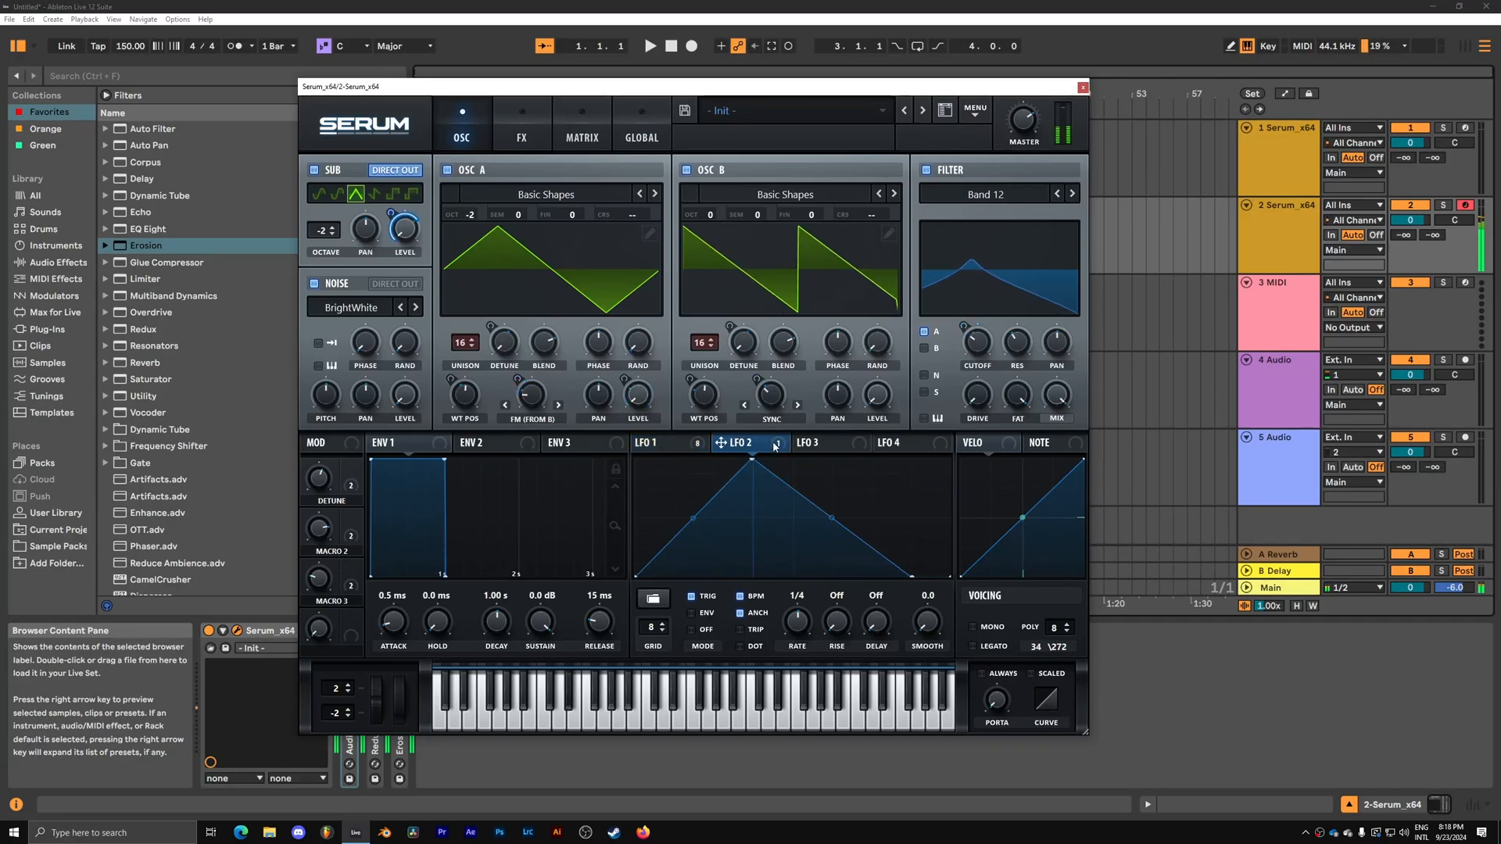